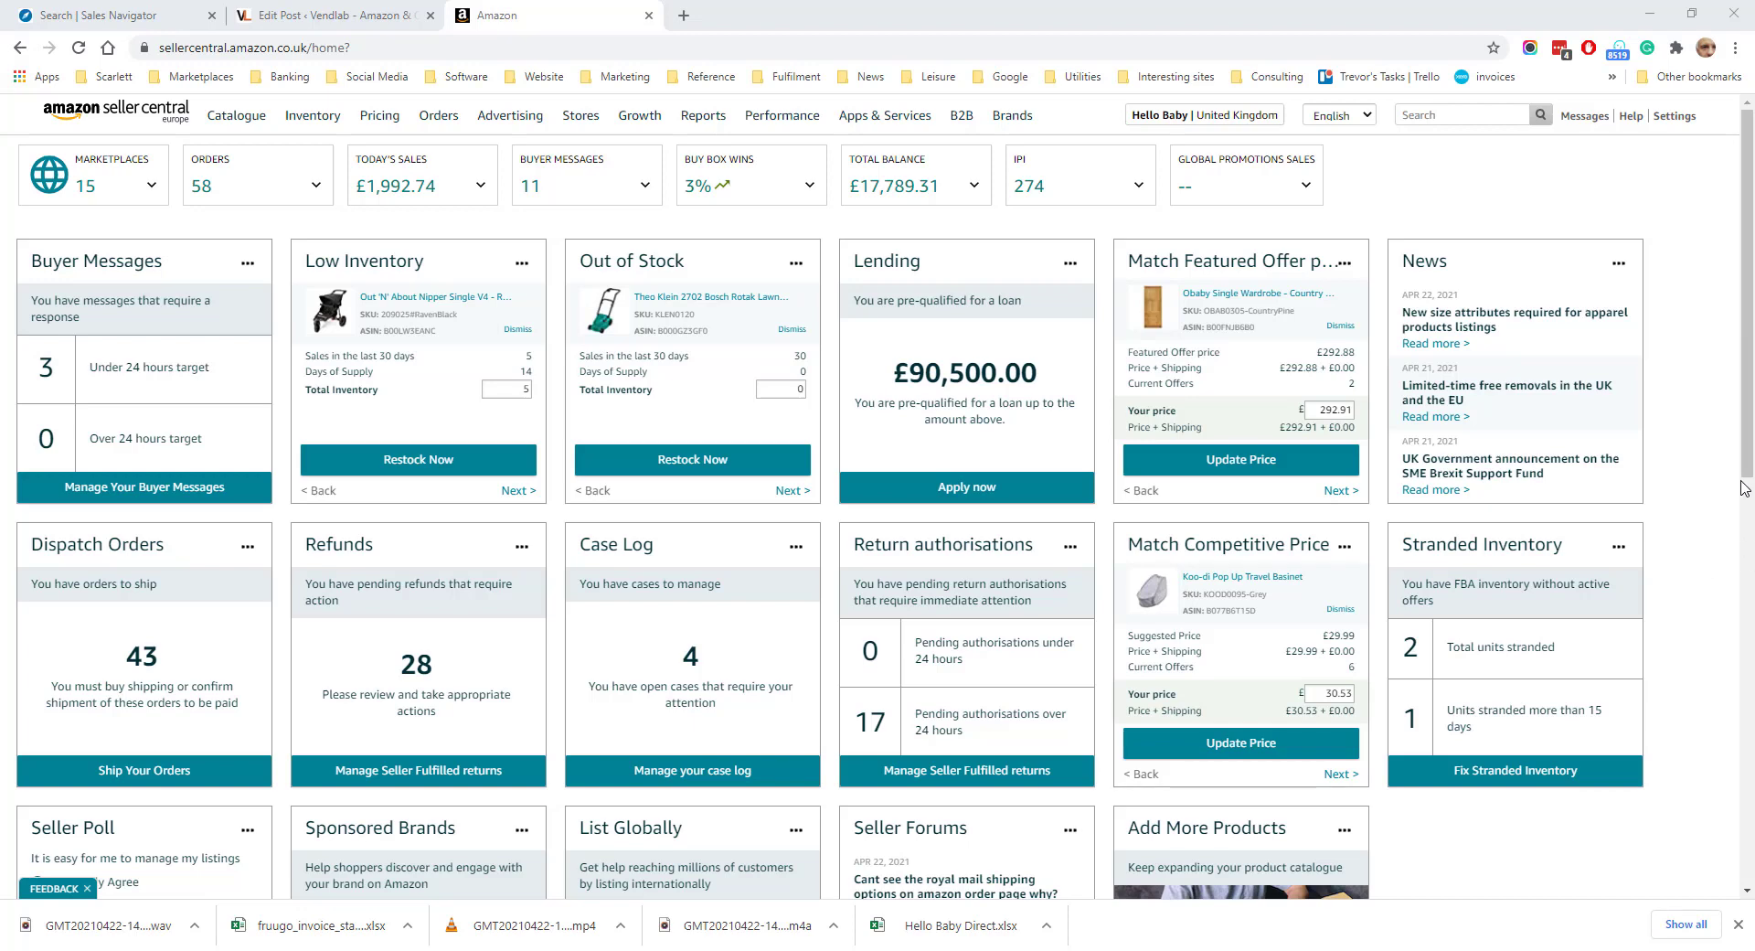
Go to User Permissions from the Settings menu to see the current users
left_click(1674, 115)
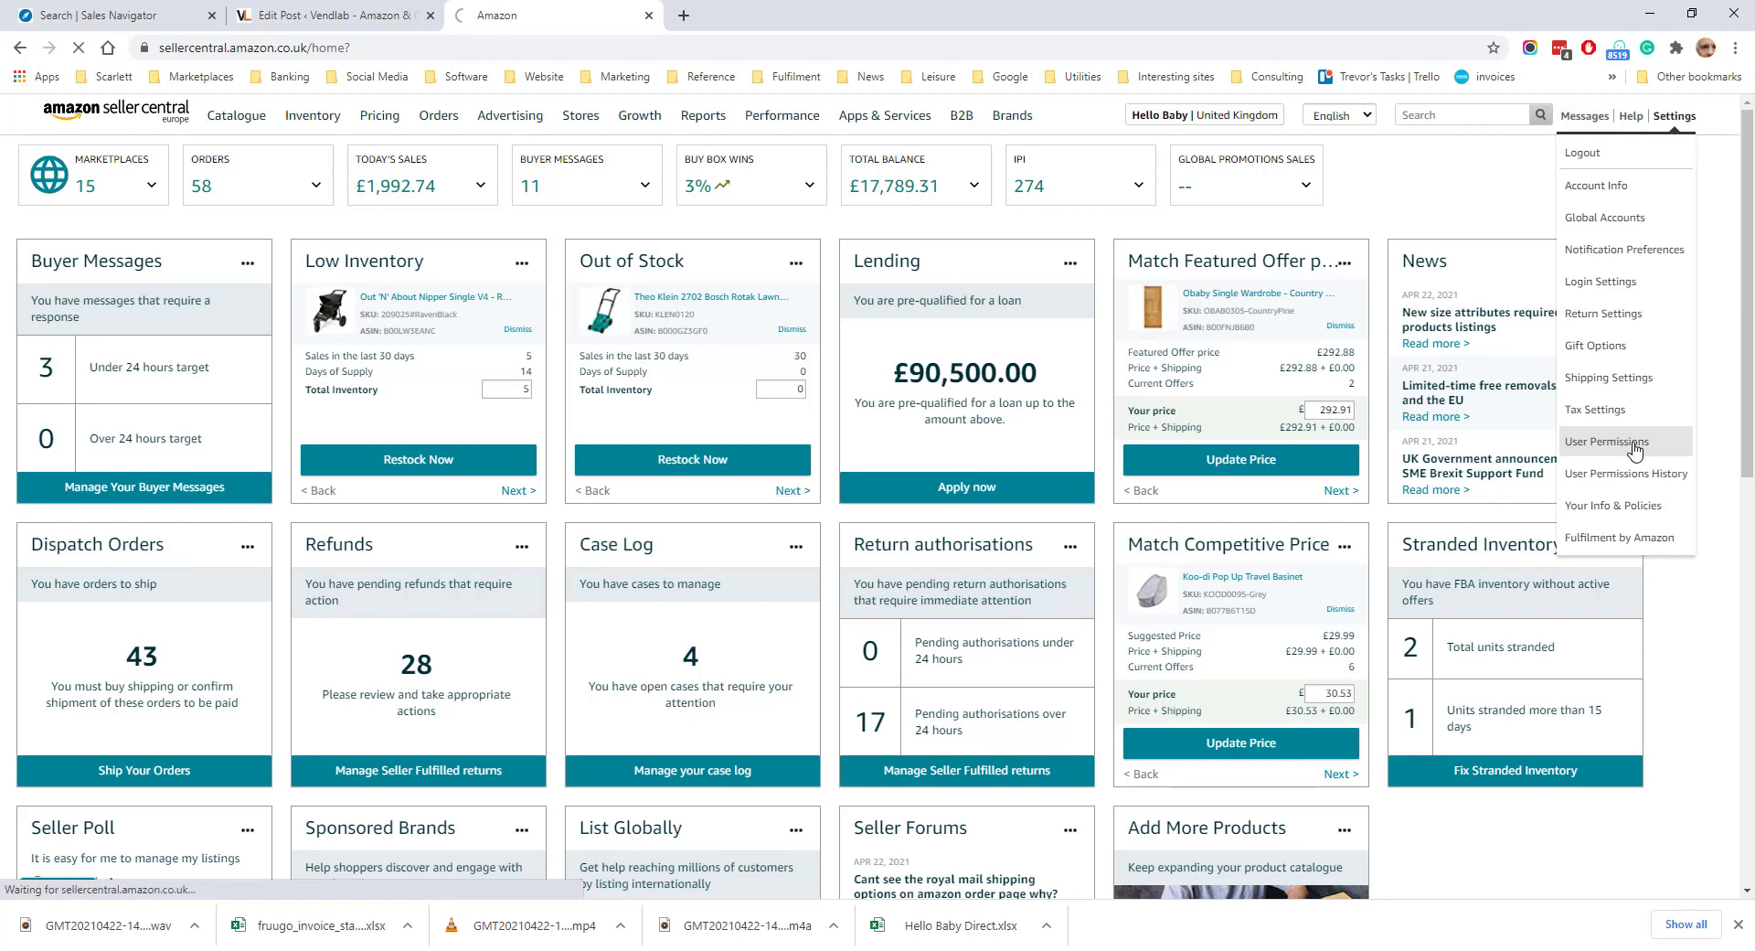
left_click(1606, 440)
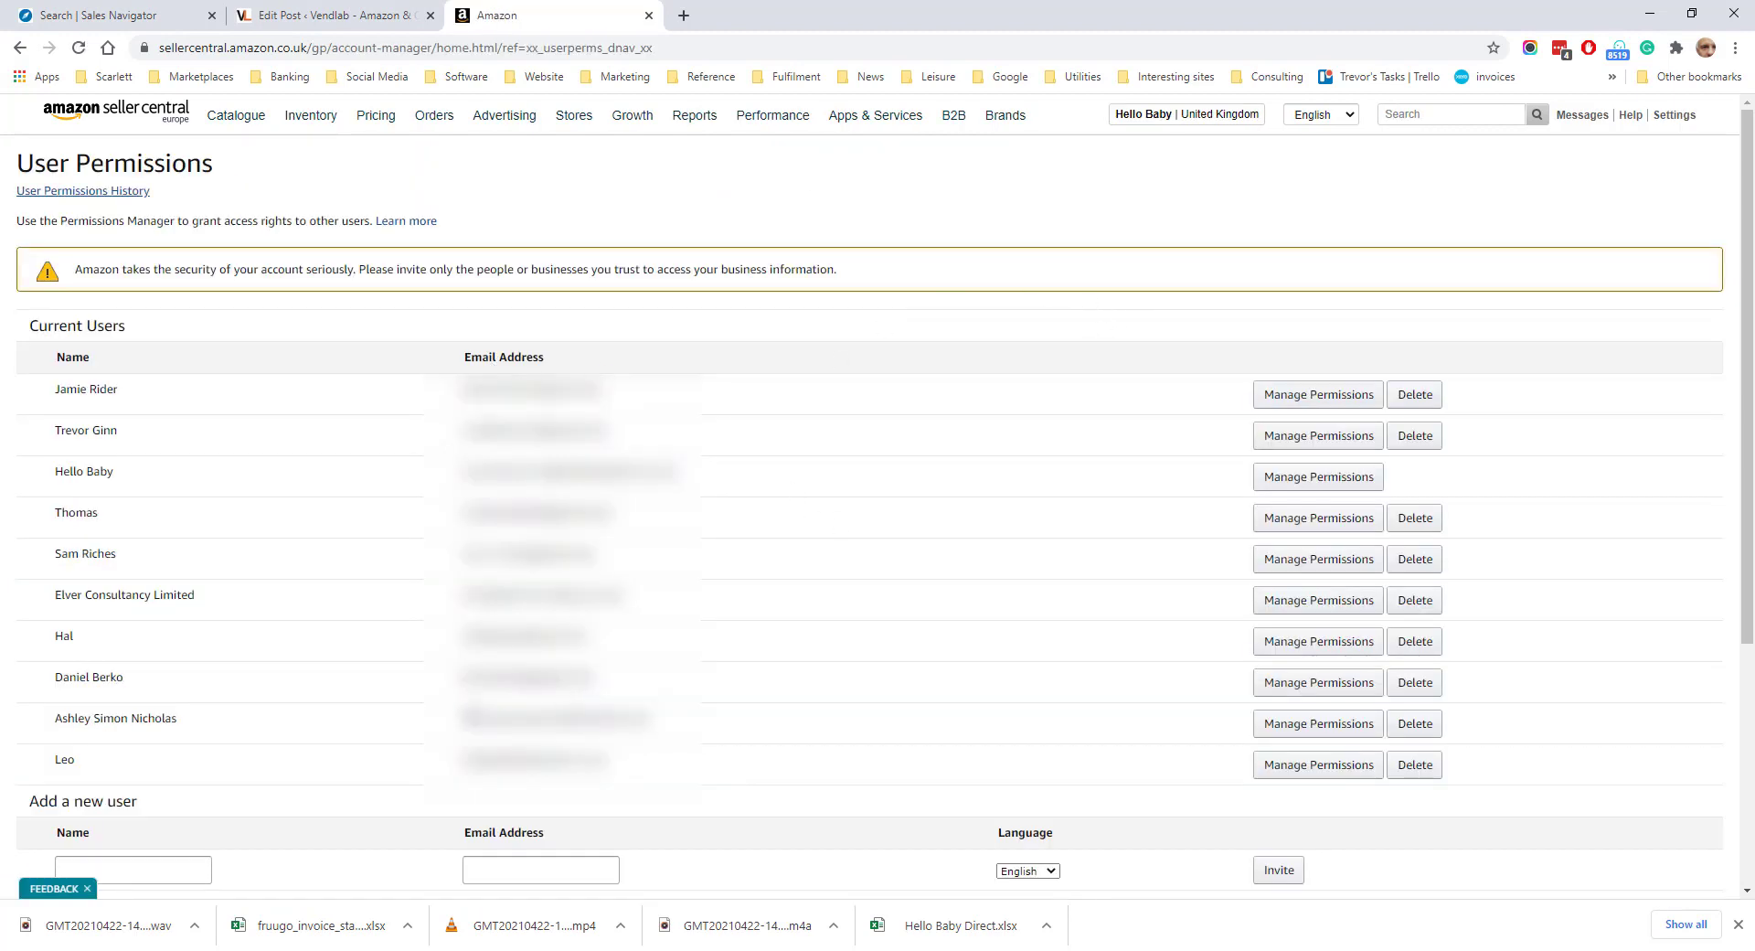
type("Tre")
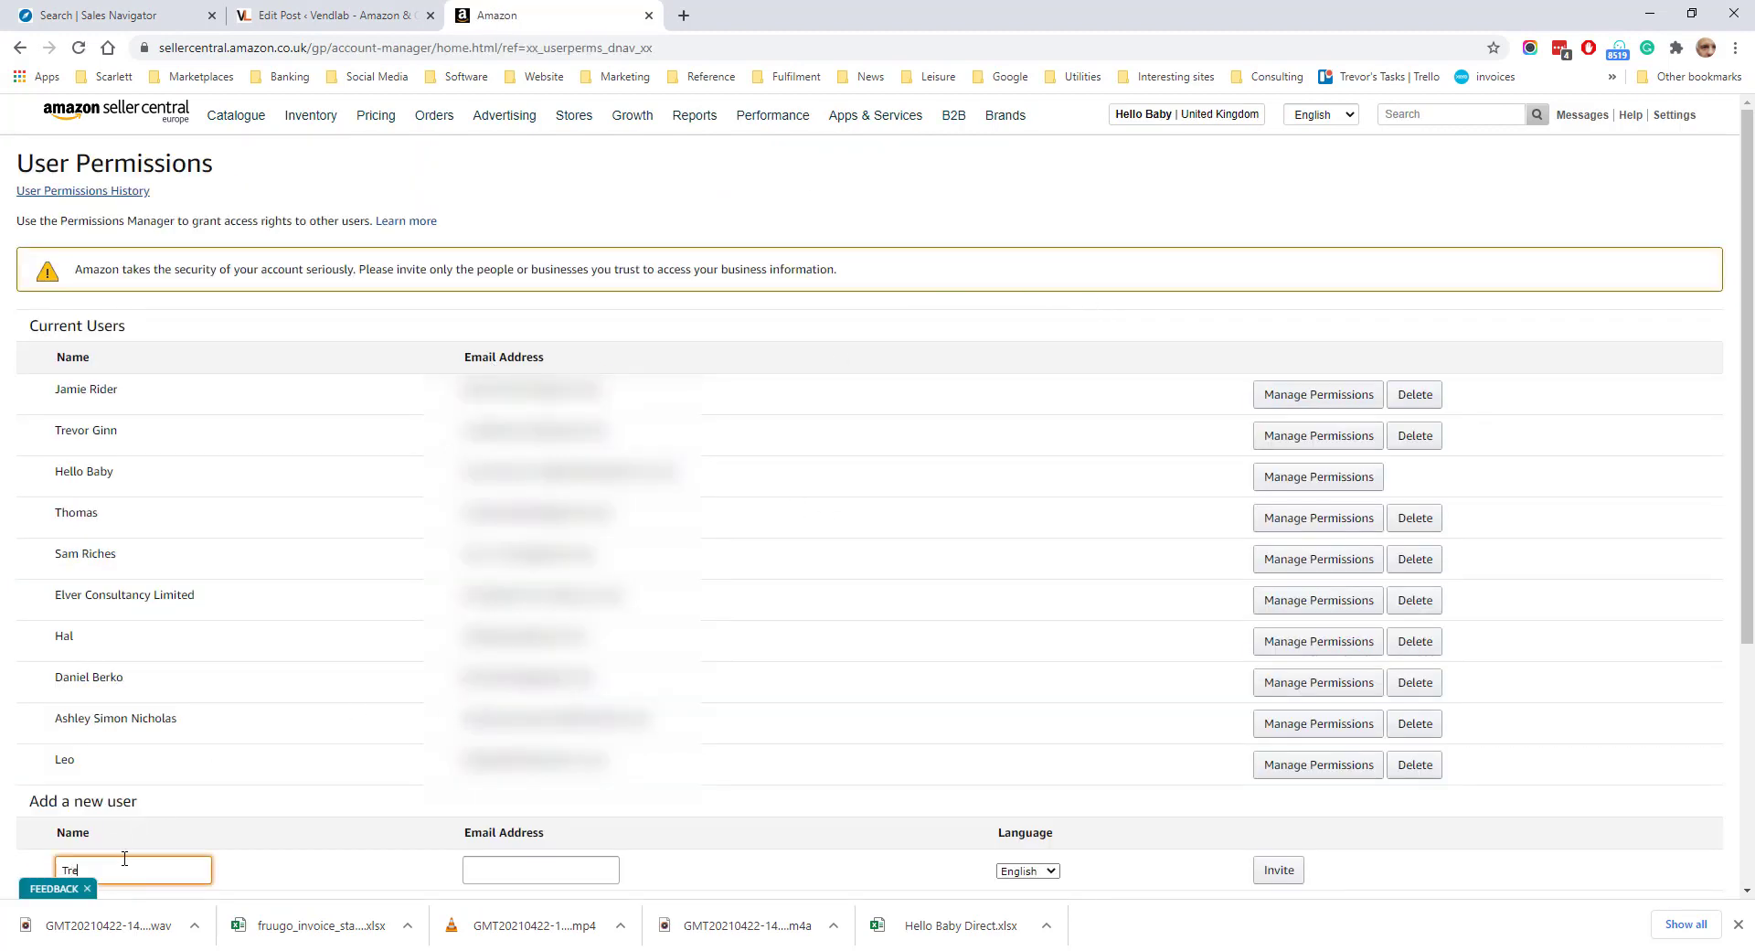
left_click(540, 871)
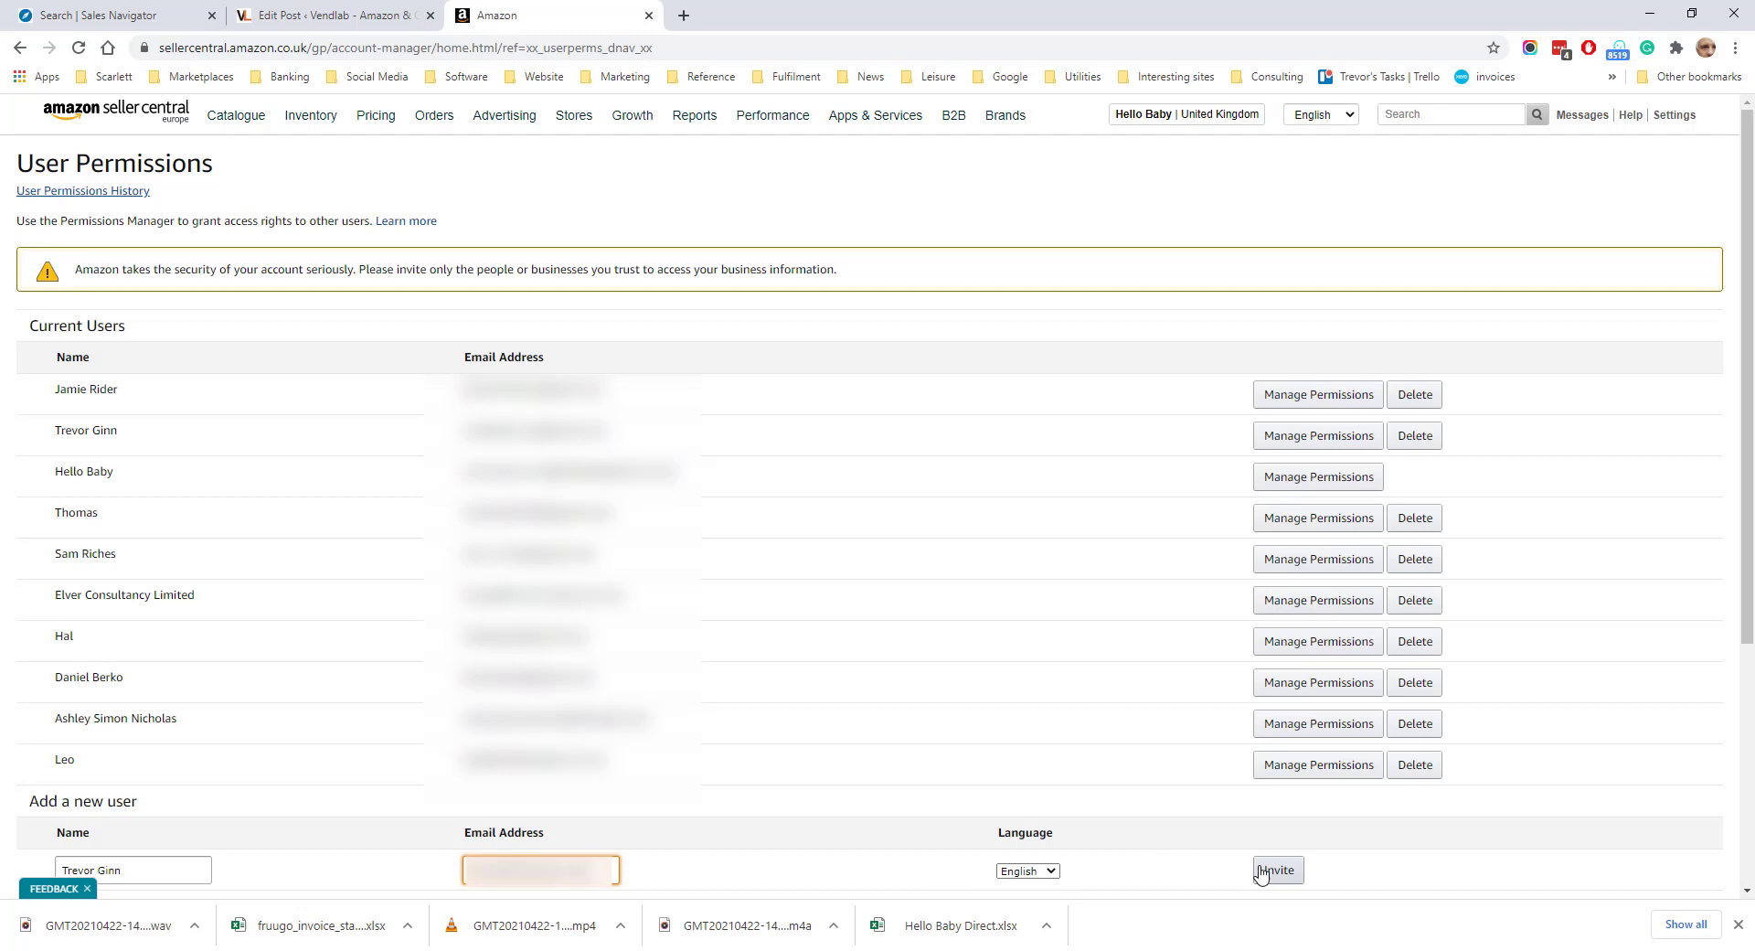
left_click(1275, 870)
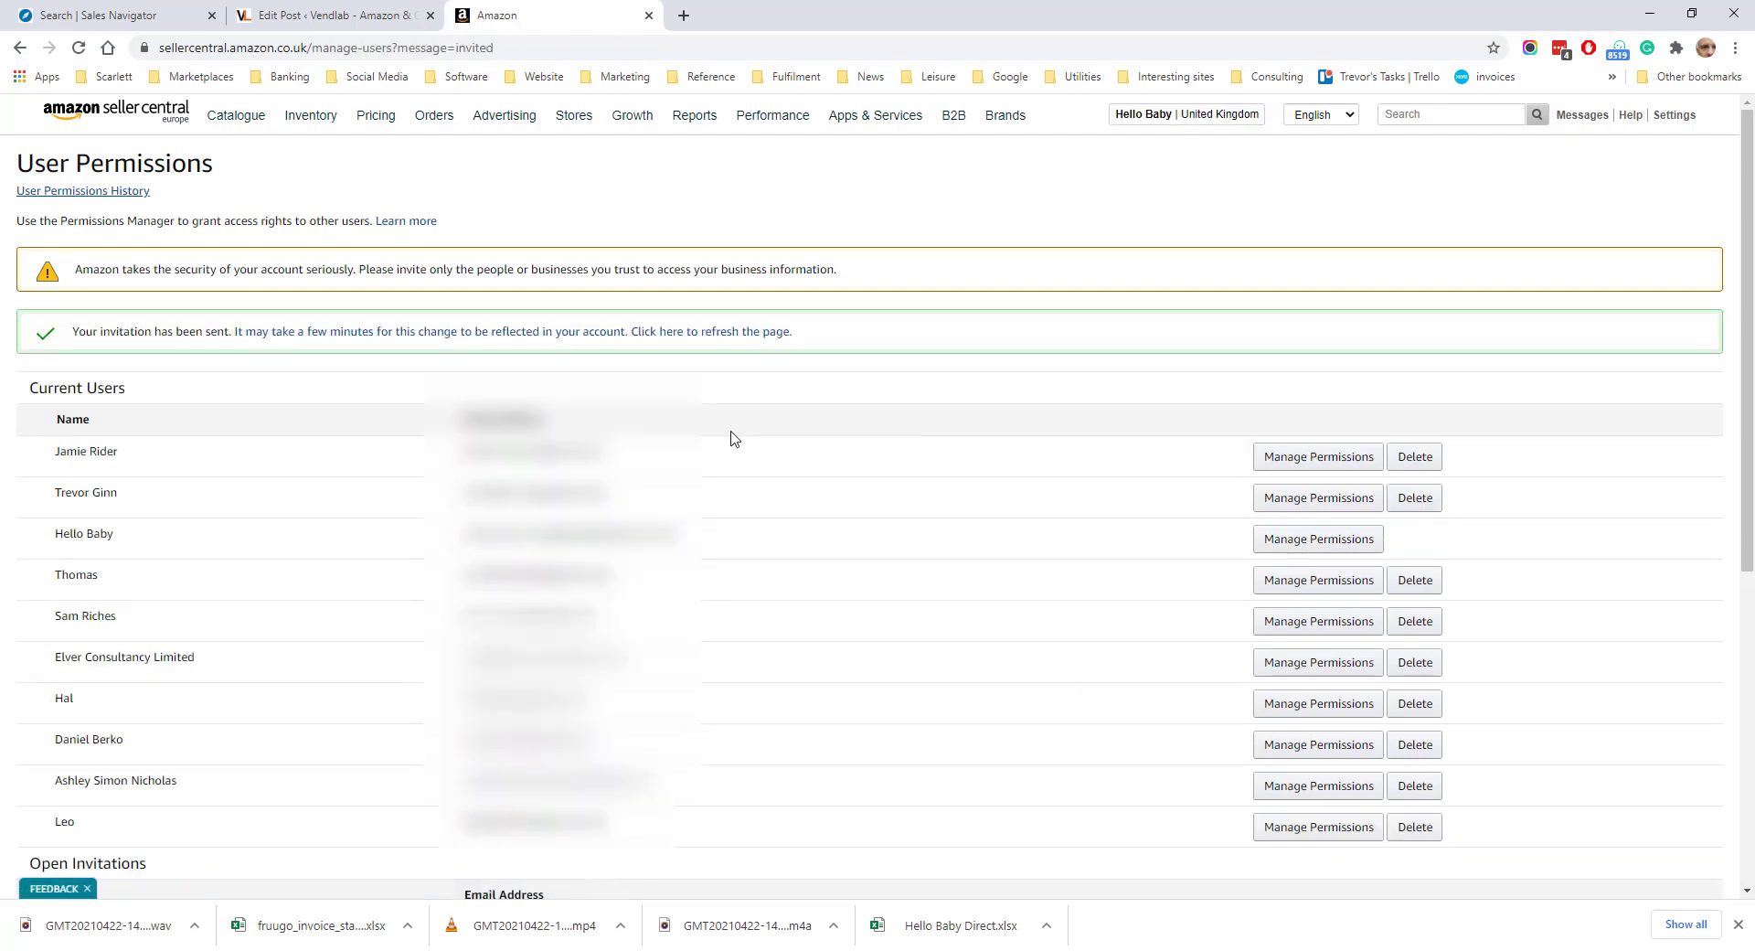
In Gmail, open the Seller Central invitation email and follow its acceptance link
left_click(772, 15)
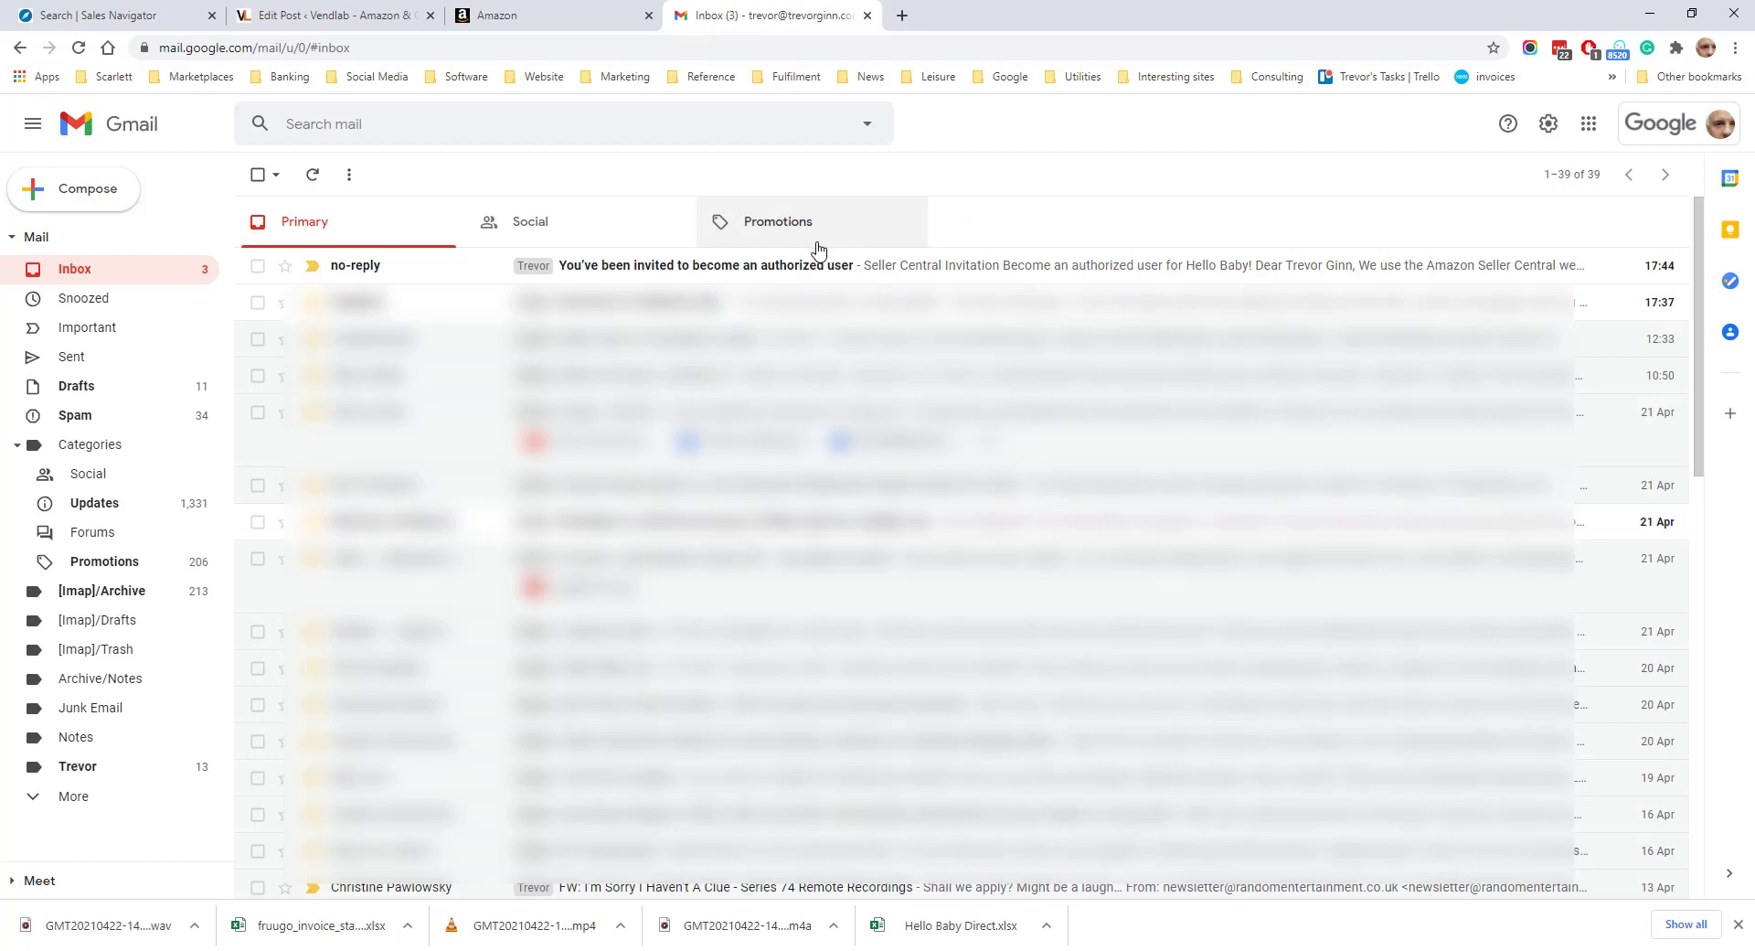
left_click(704, 266)
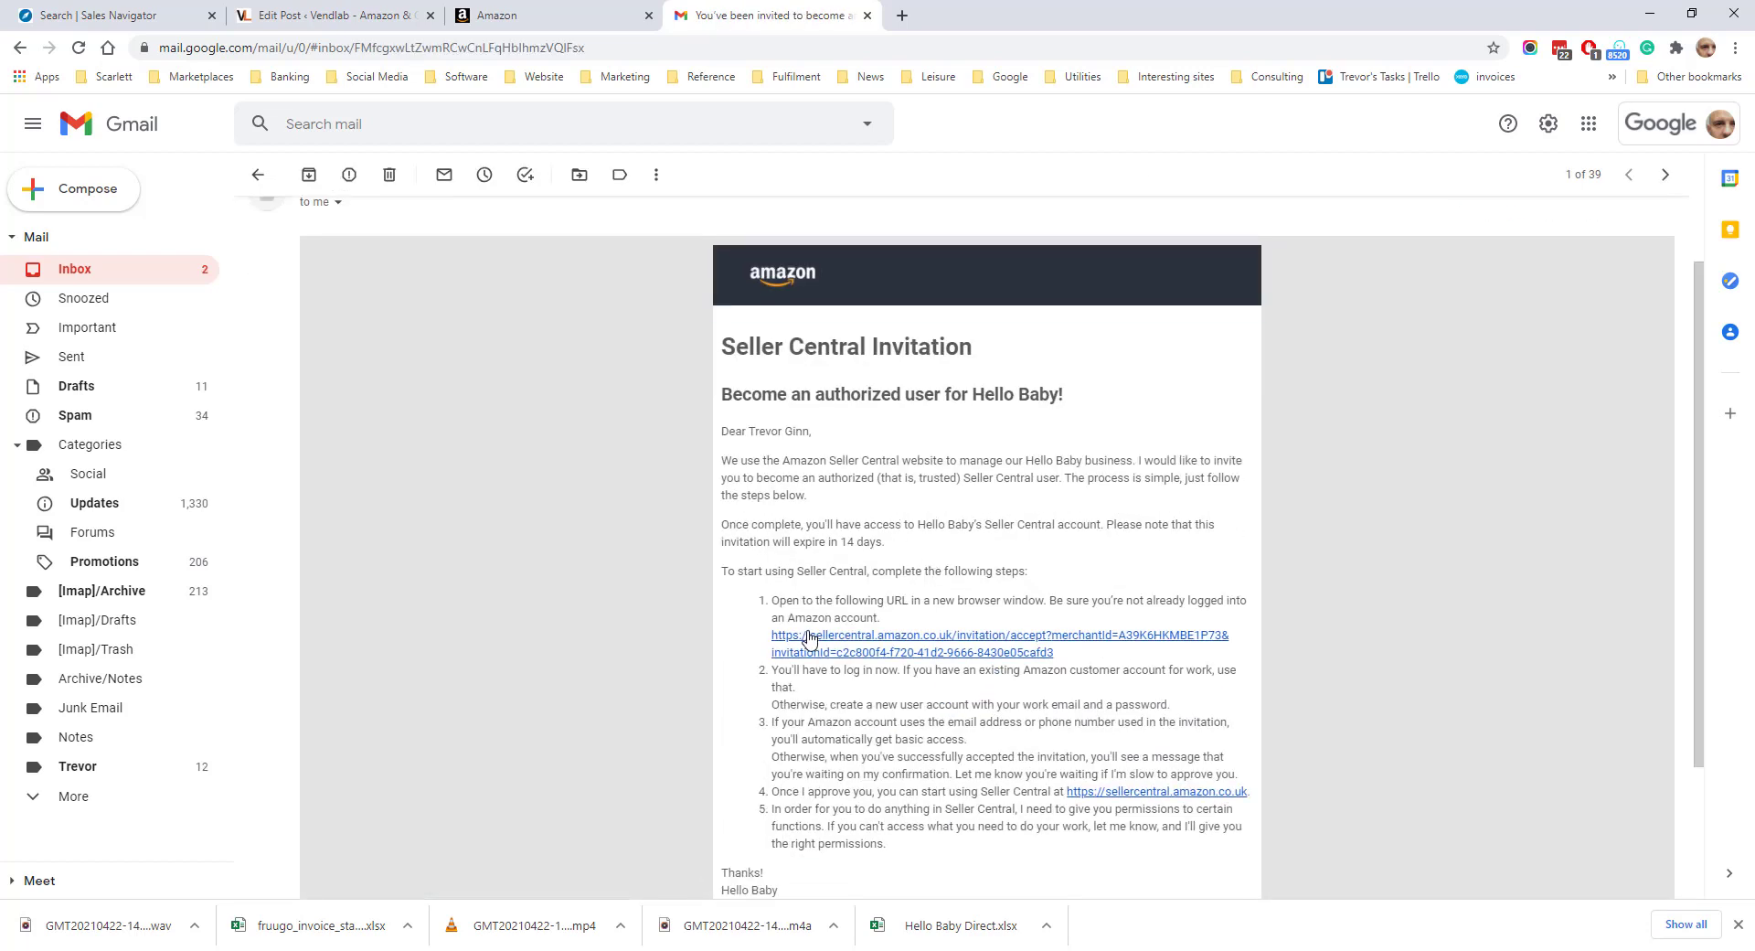
left_click(998, 635)
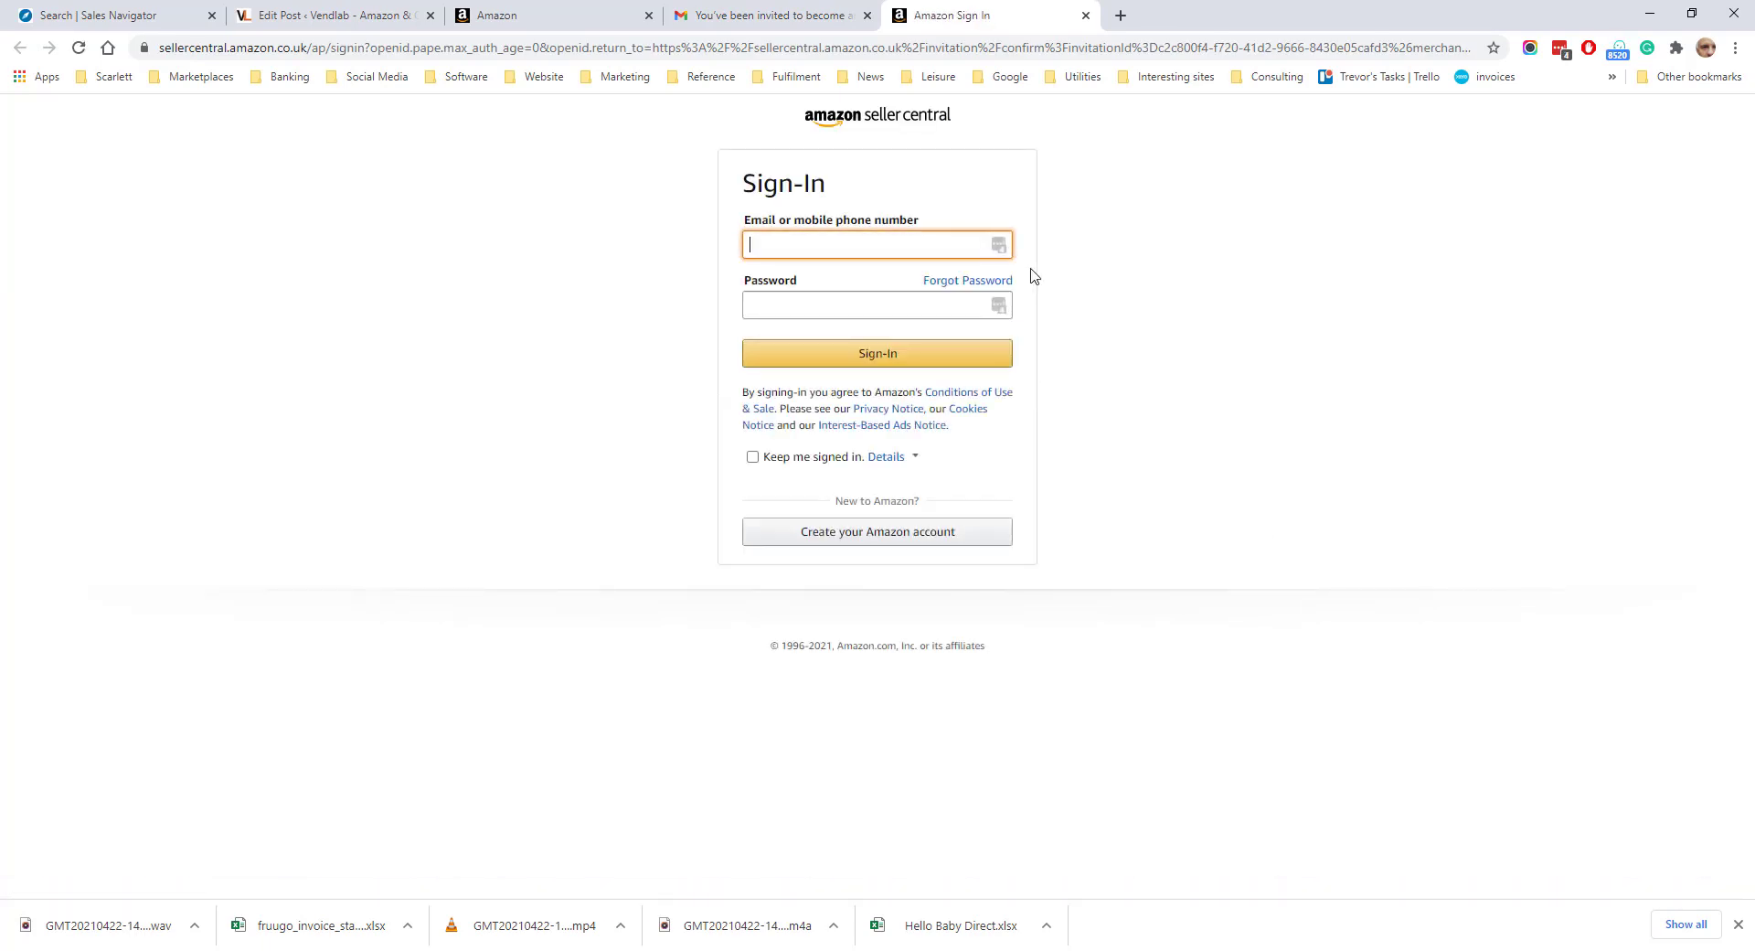
Sign in with the LastPass-saved Amazon login and select the sellercentral.amazon.co.uk marketplace
left_click(996, 244)
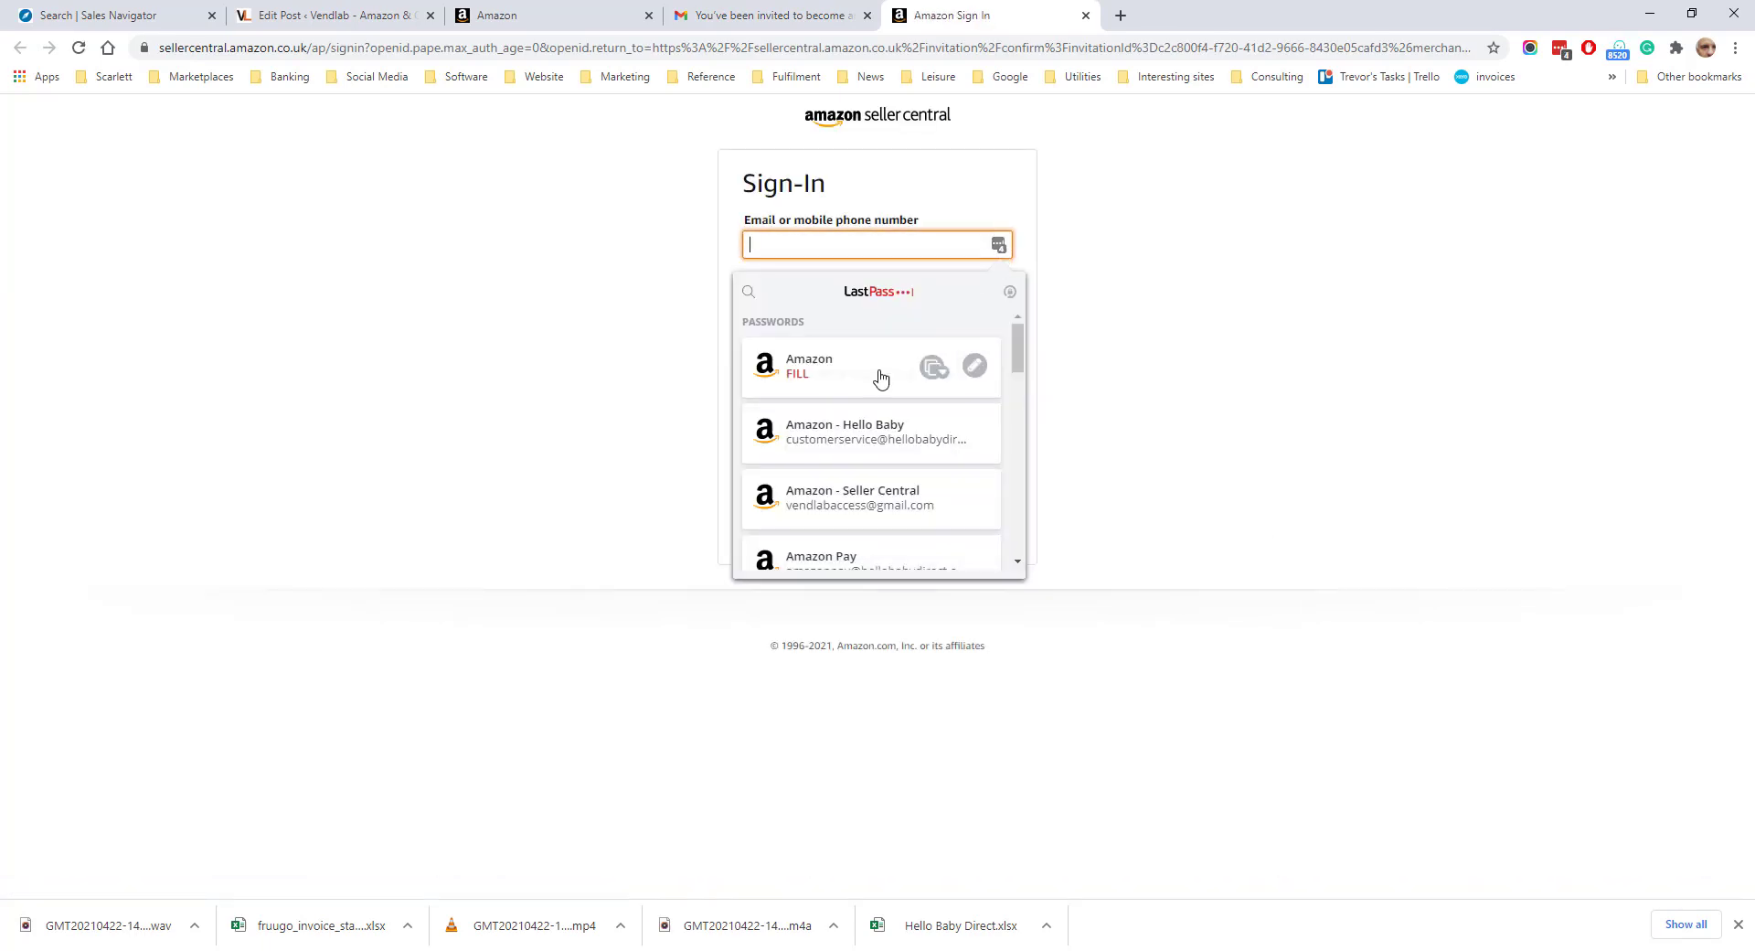
left_click(807, 364)
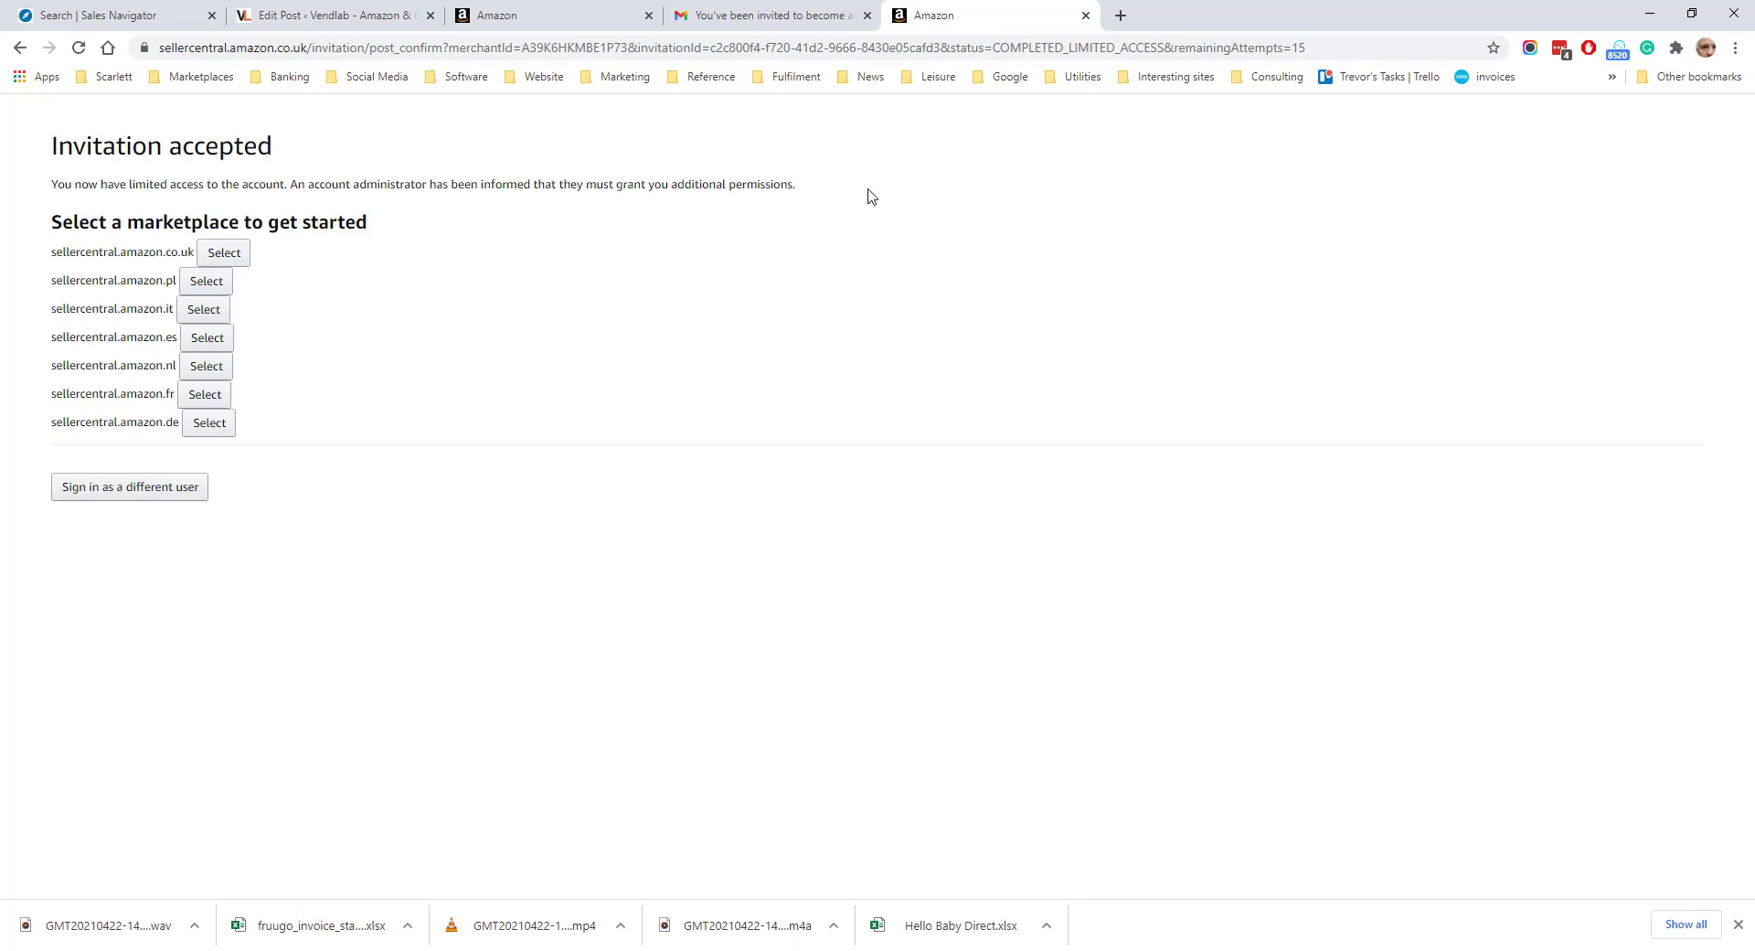
left_click(223, 252)
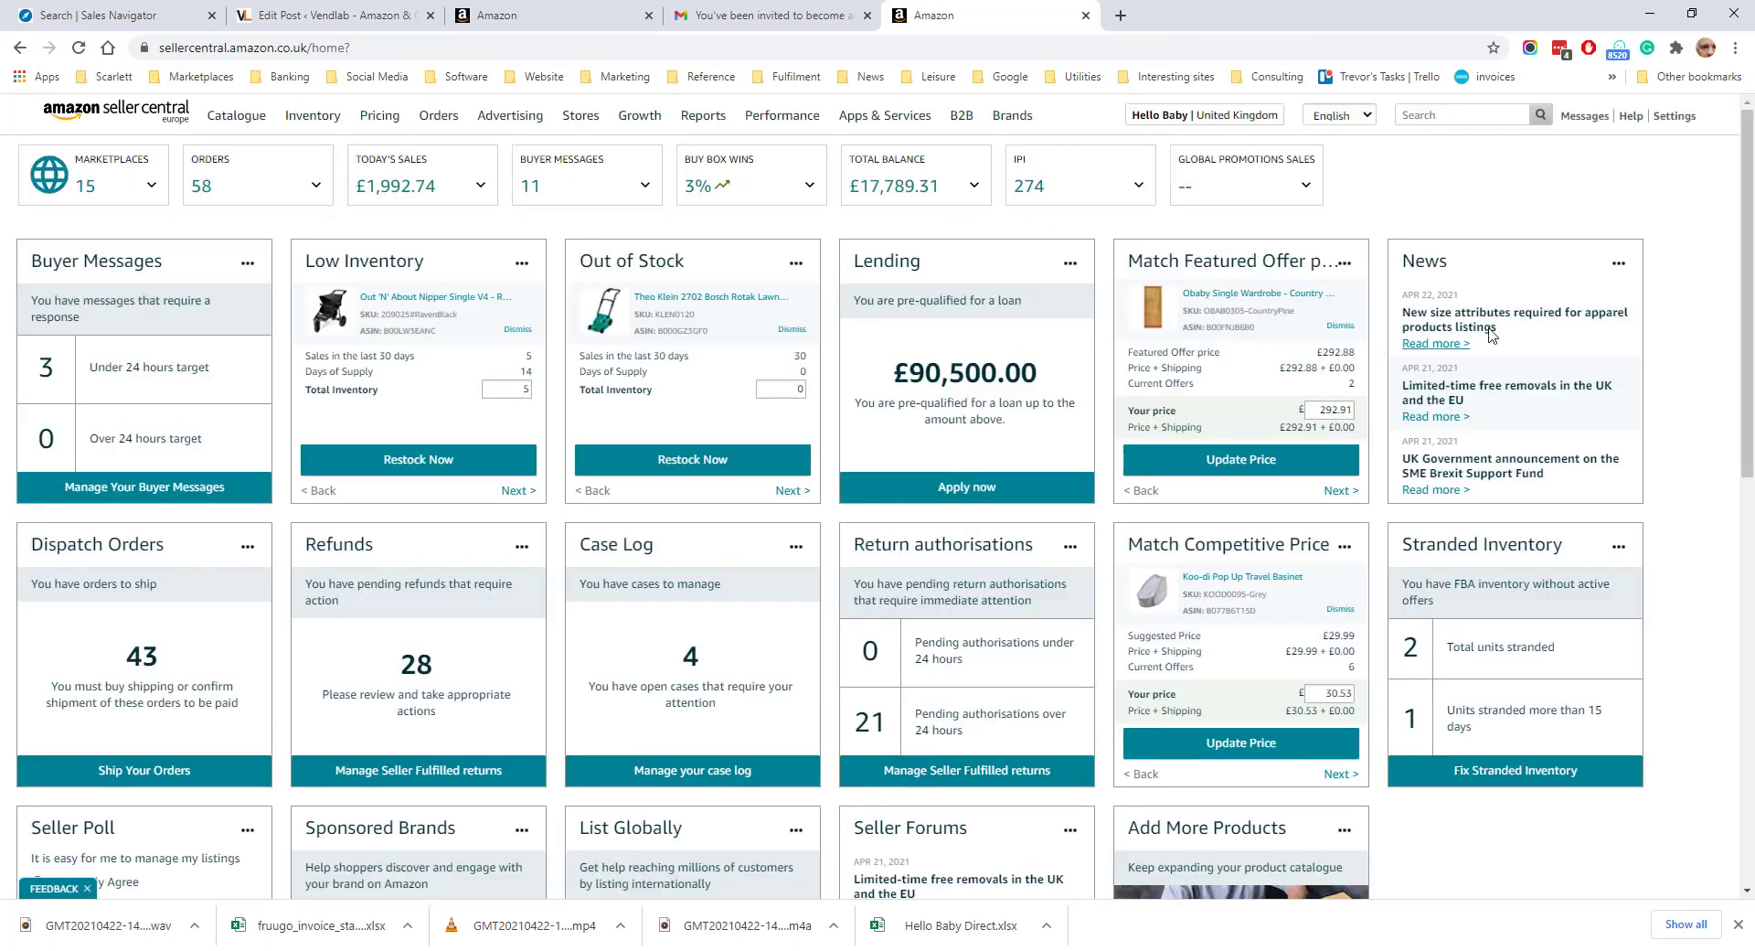
left_click(1675, 115)
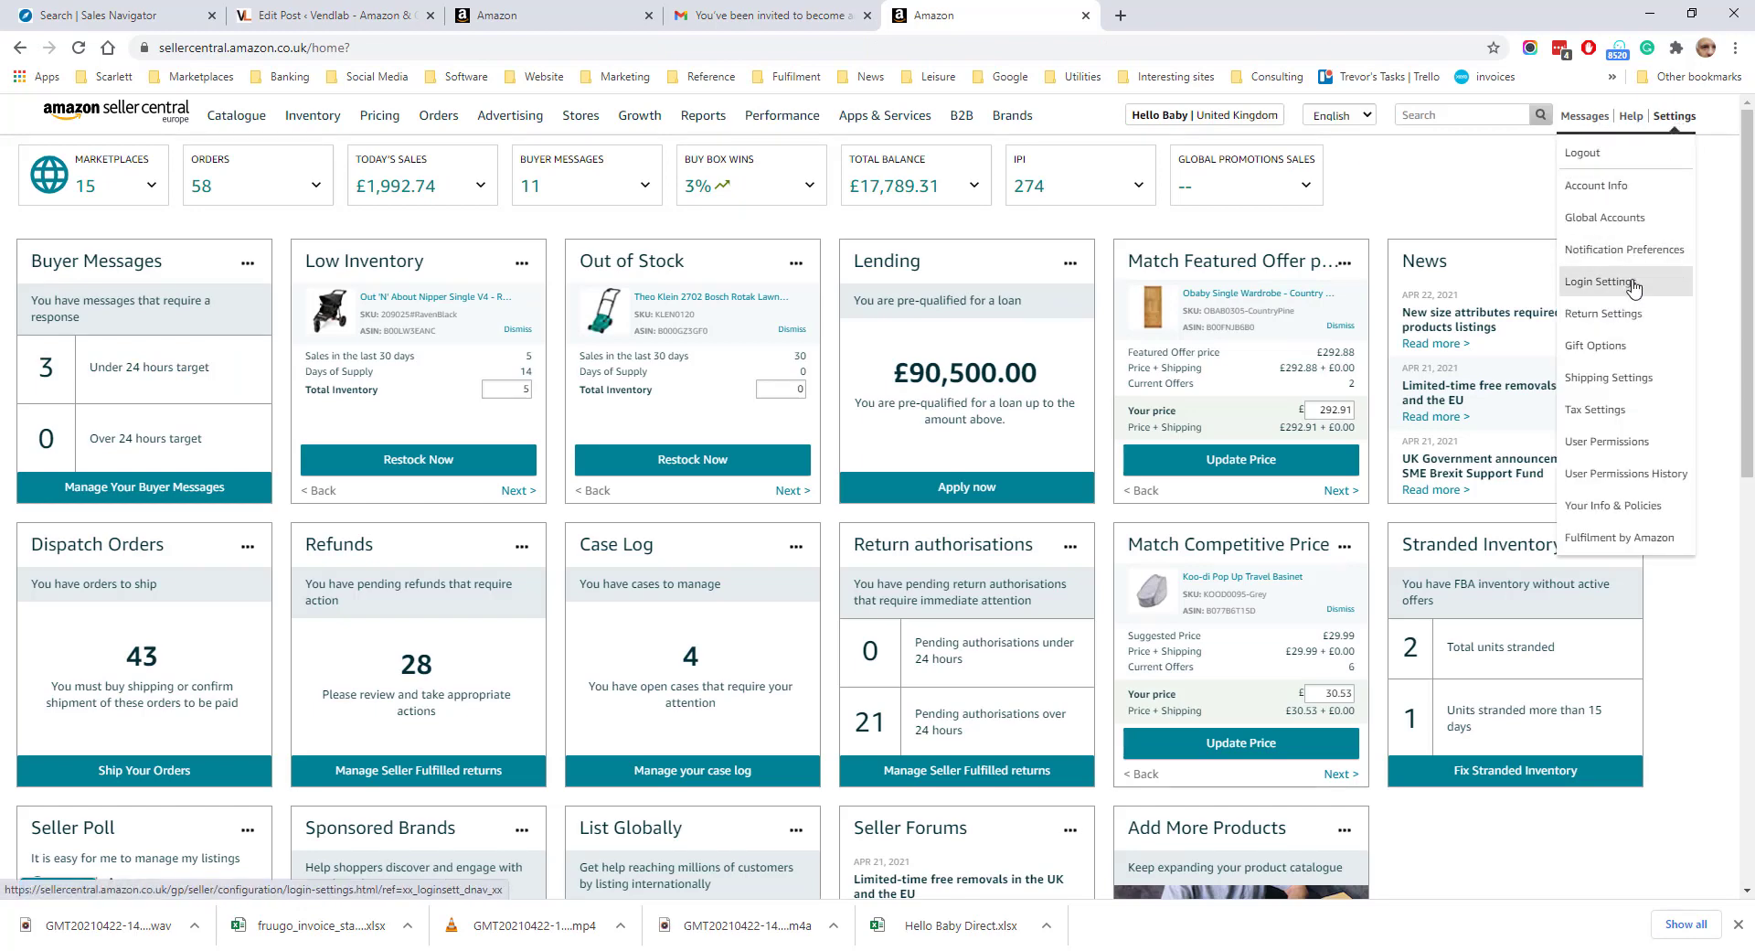
left_click(1607, 440)
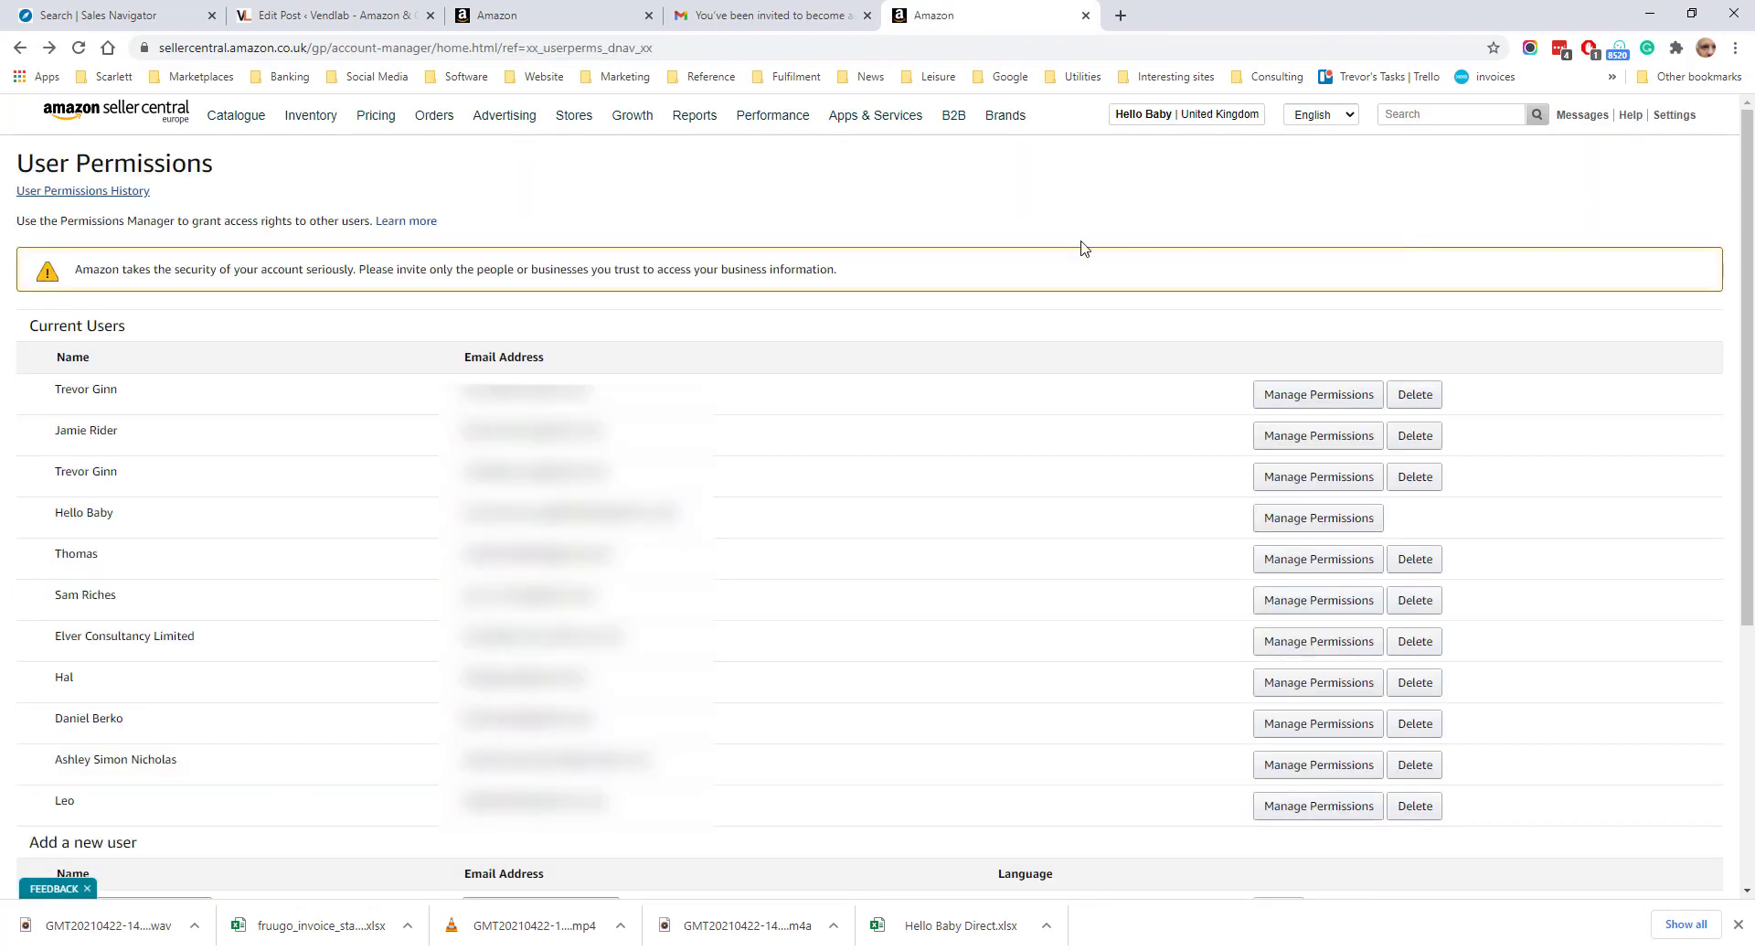
mouse_move(358, 432)
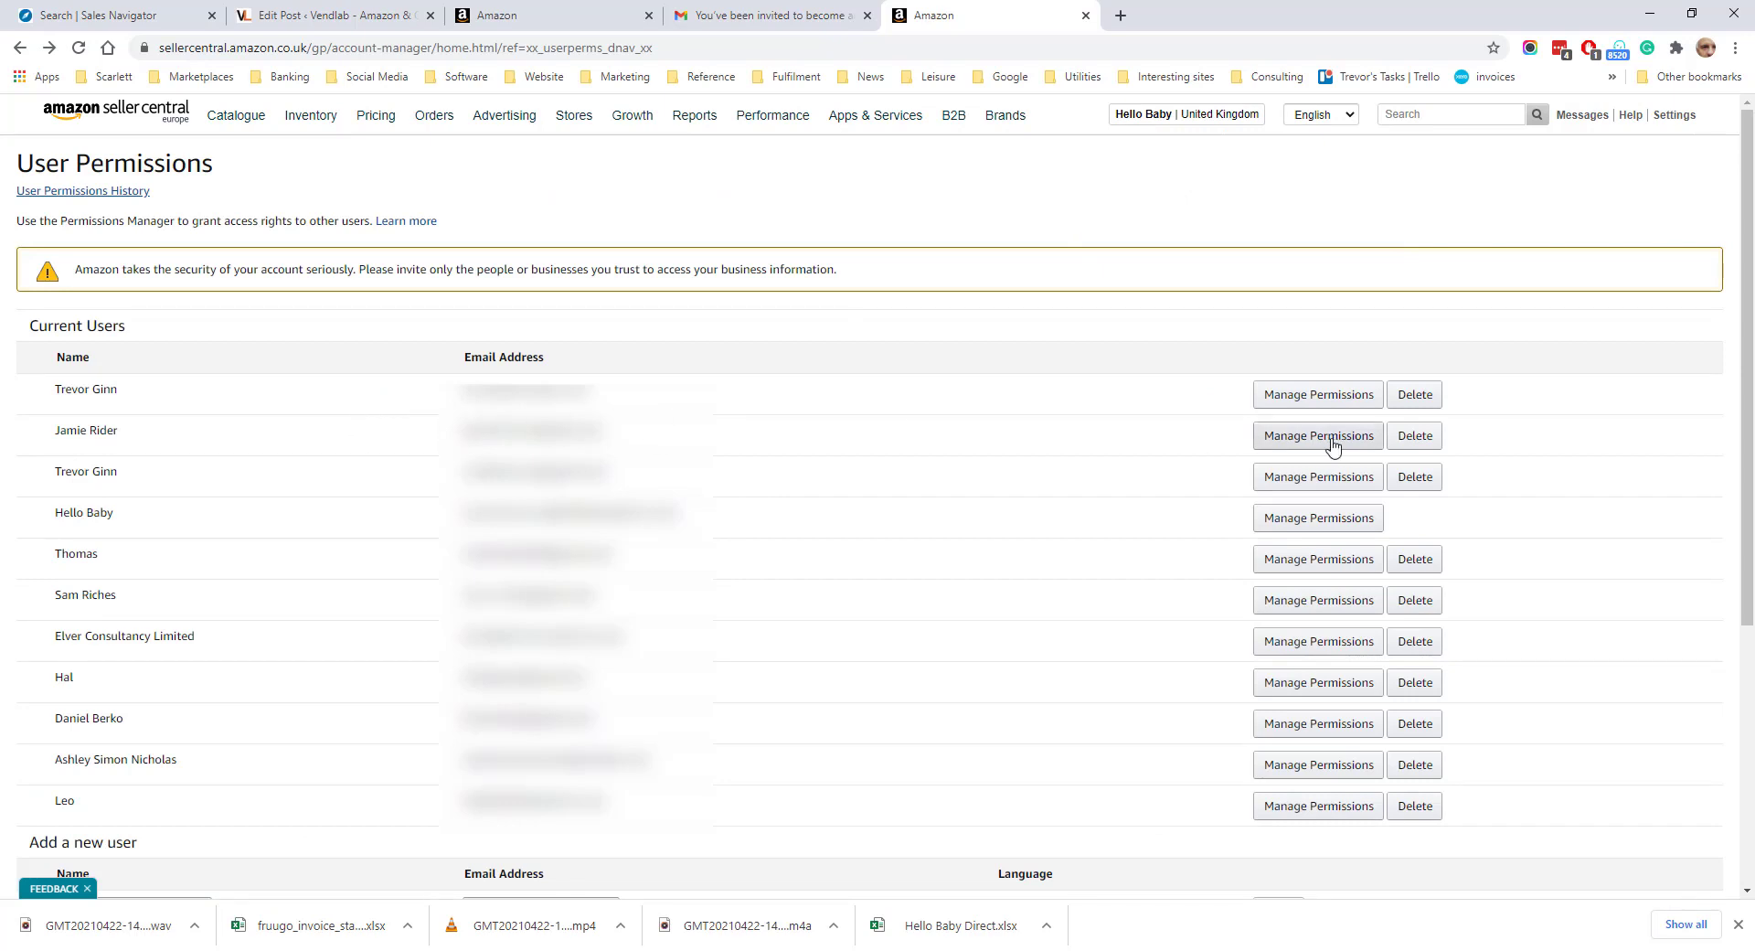
left_click(1317, 434)
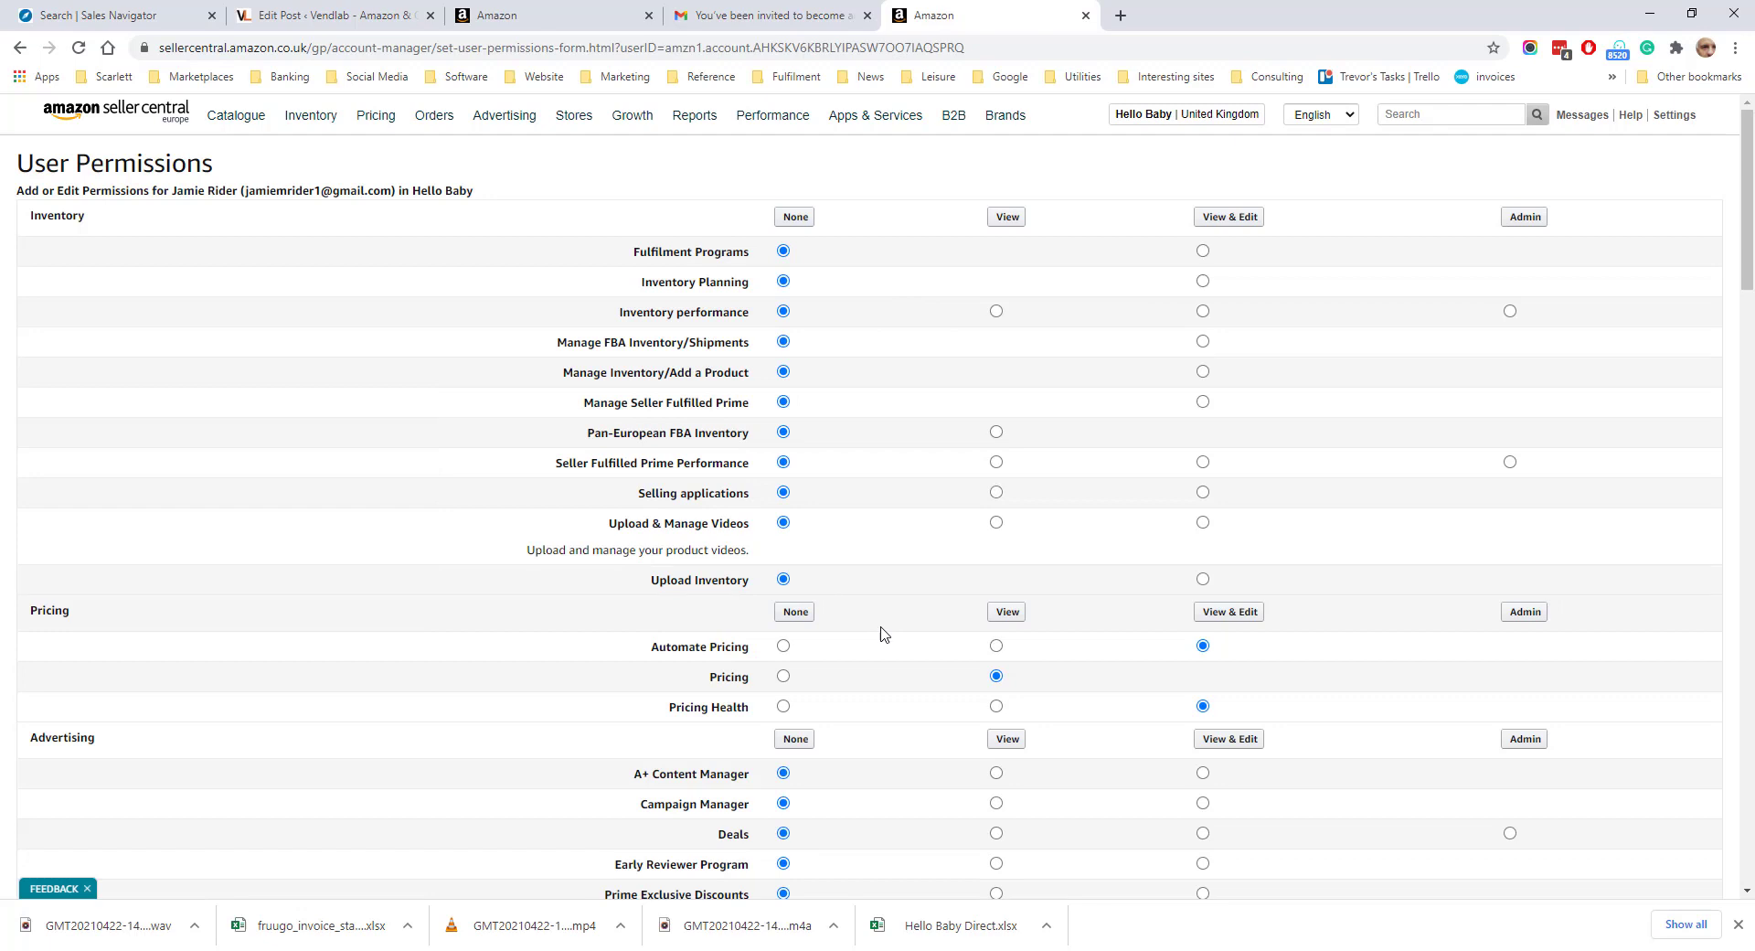
mouse_move(880, 638)
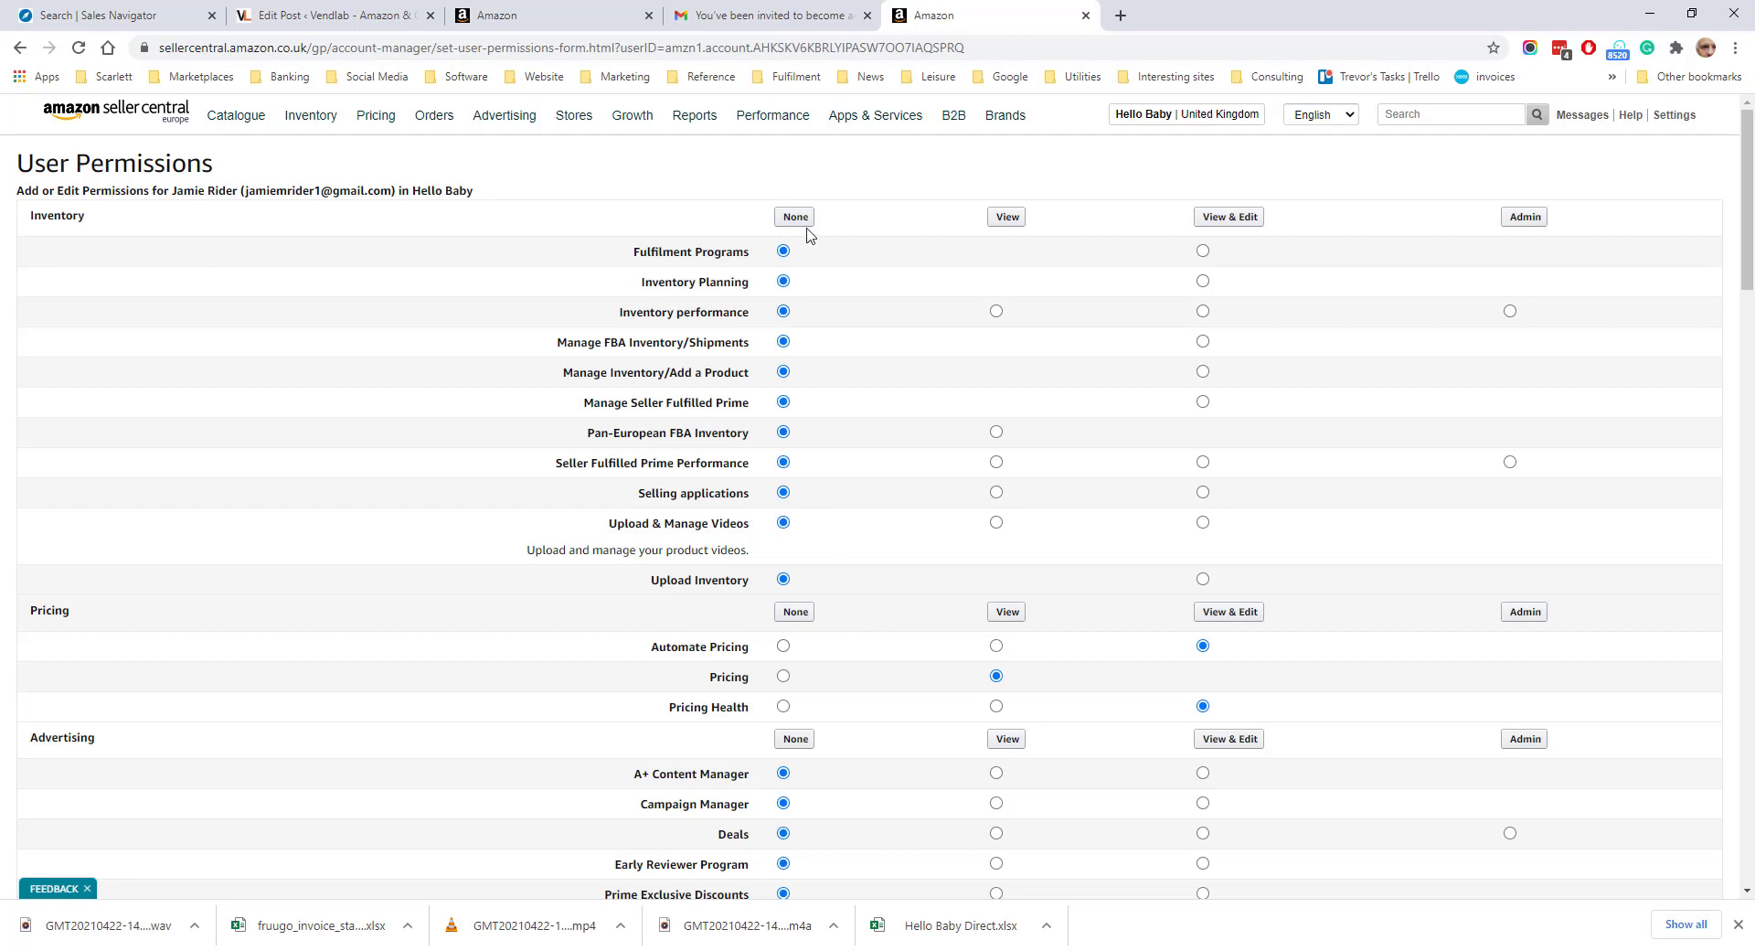
mouse_move(1013, 224)
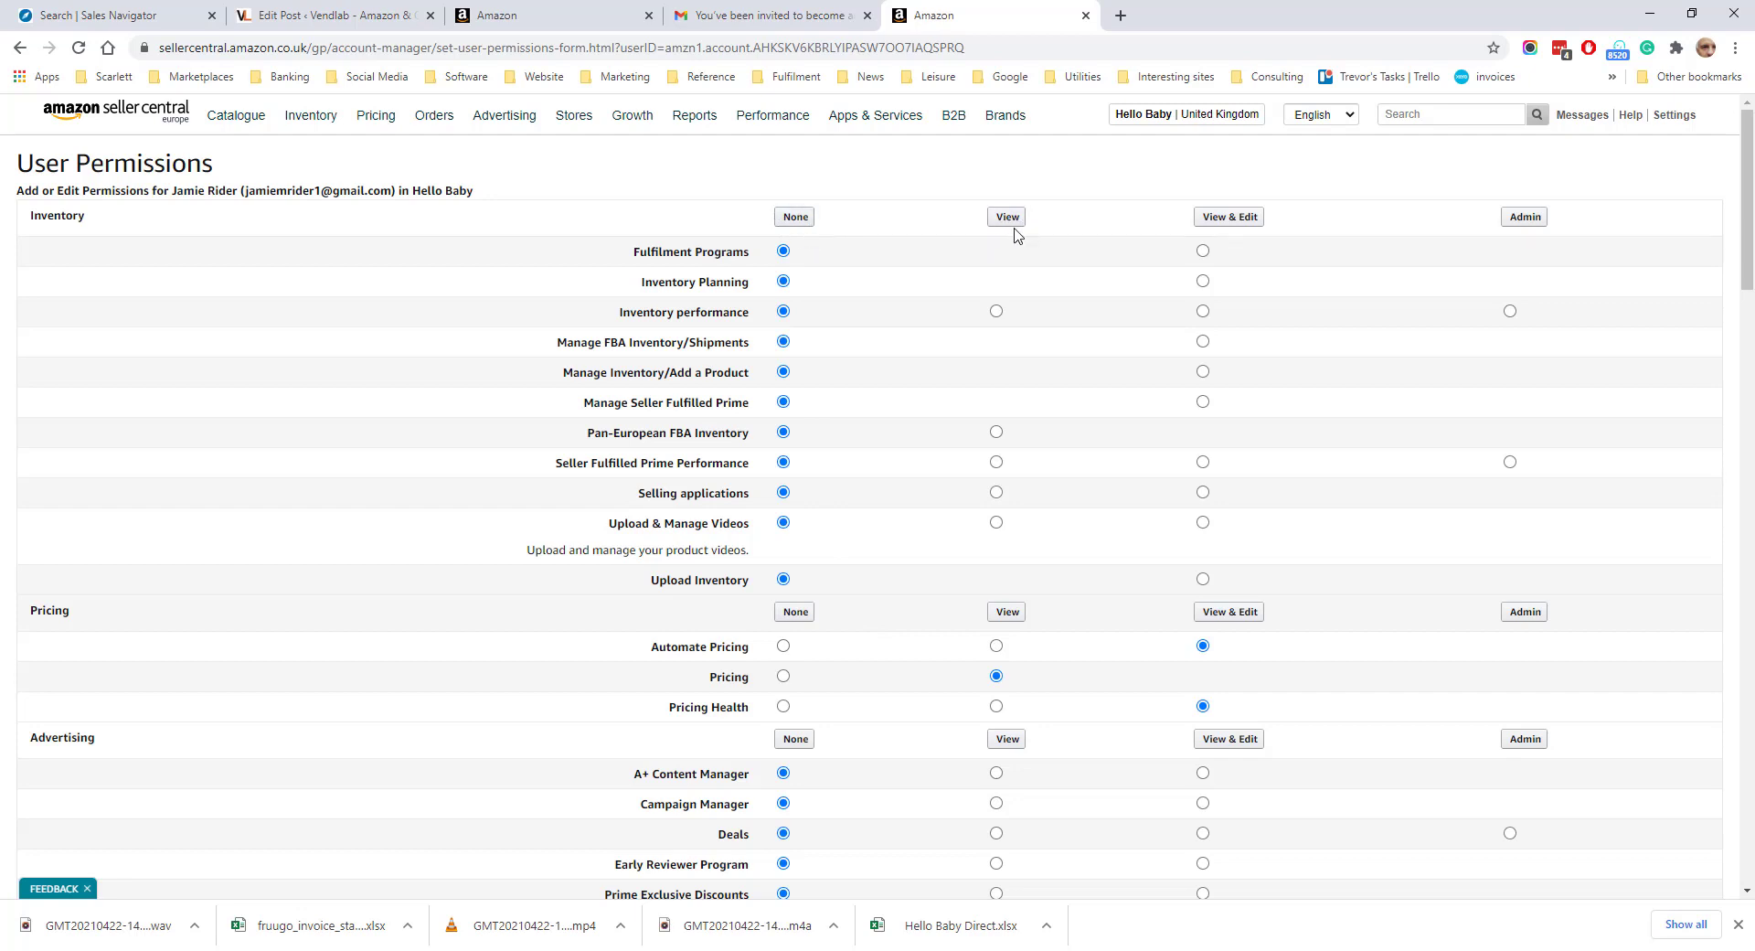
mouse_move(1248, 236)
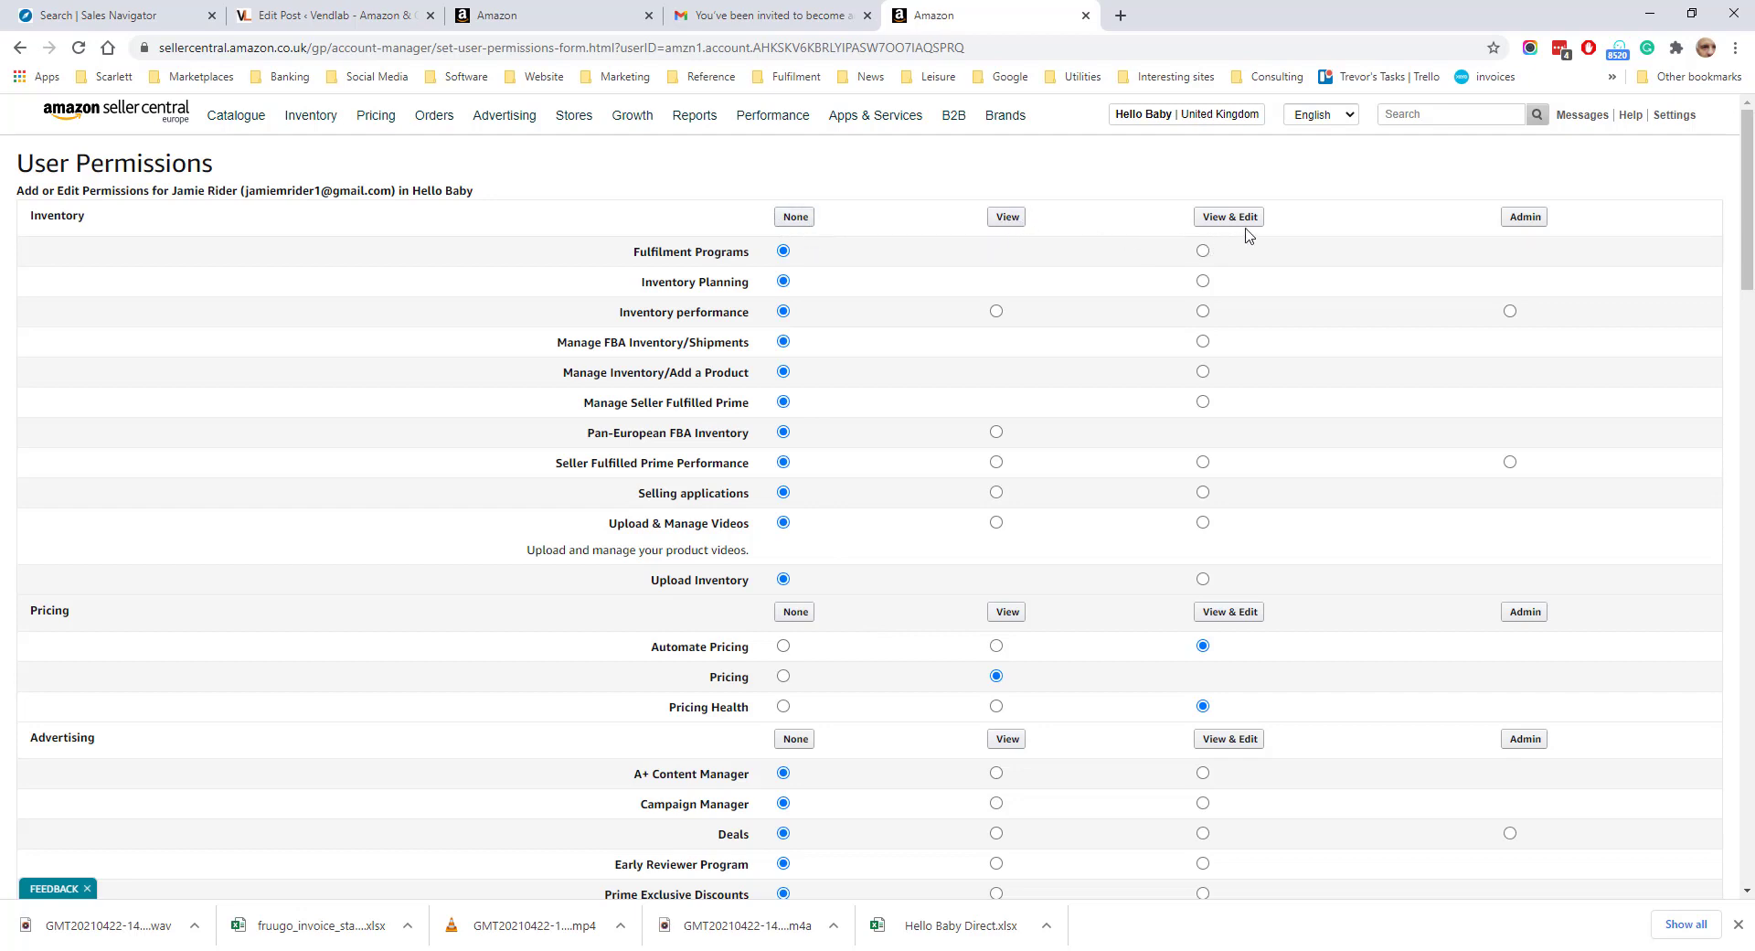
mouse_move(1524, 215)
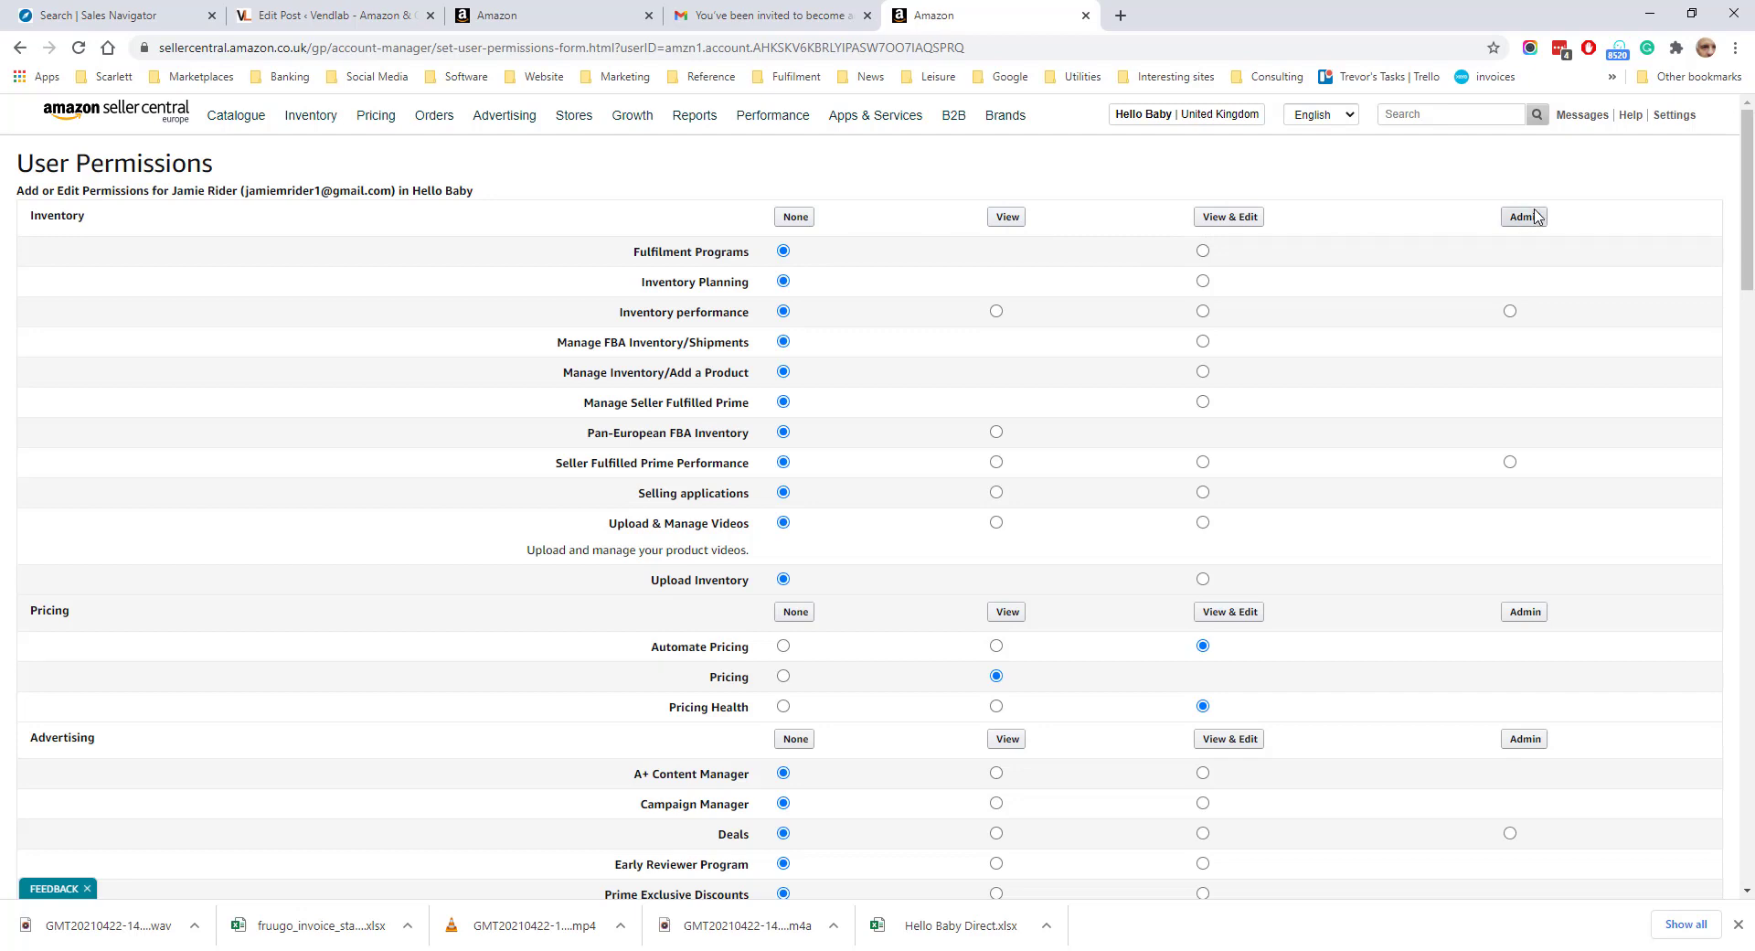